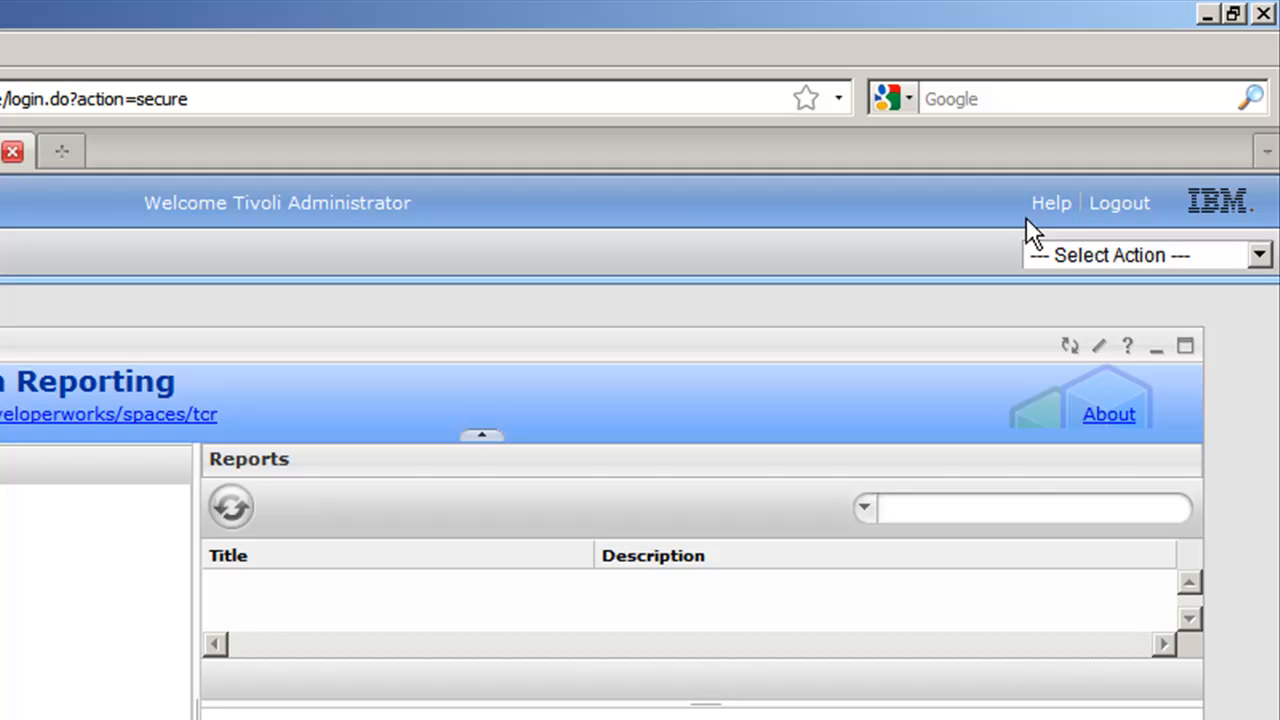
mouse_move(1120, 204)
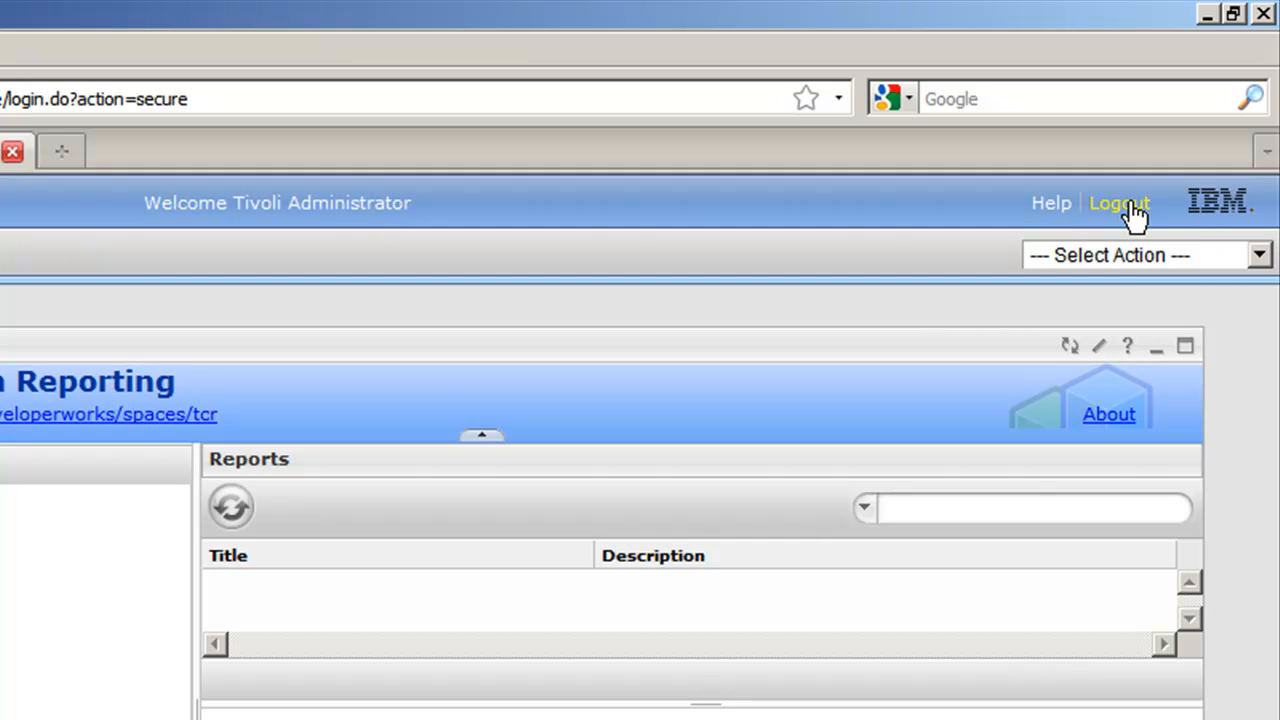
Log the administrator out of Tivoli Integrated Portal from the header
left_click(1120, 202)
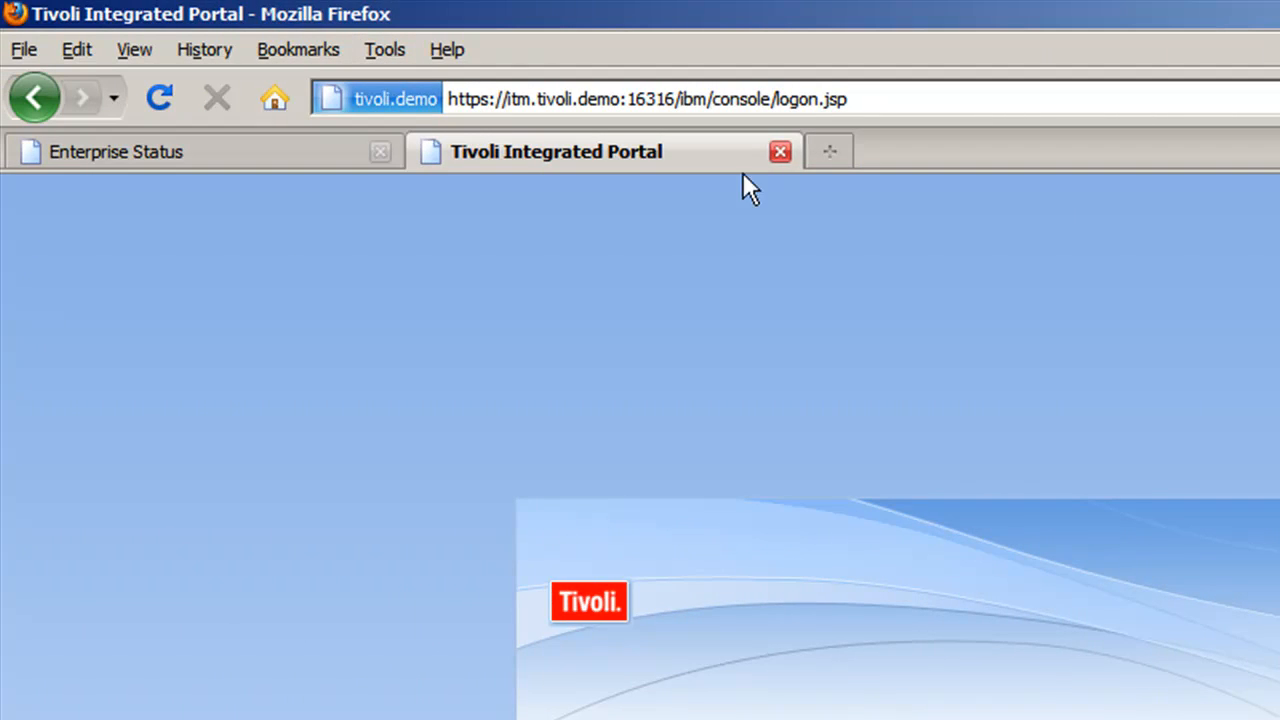
Close the portal tab and clear all Firefox history, cookies, cache and active logins
left_click(384, 48)
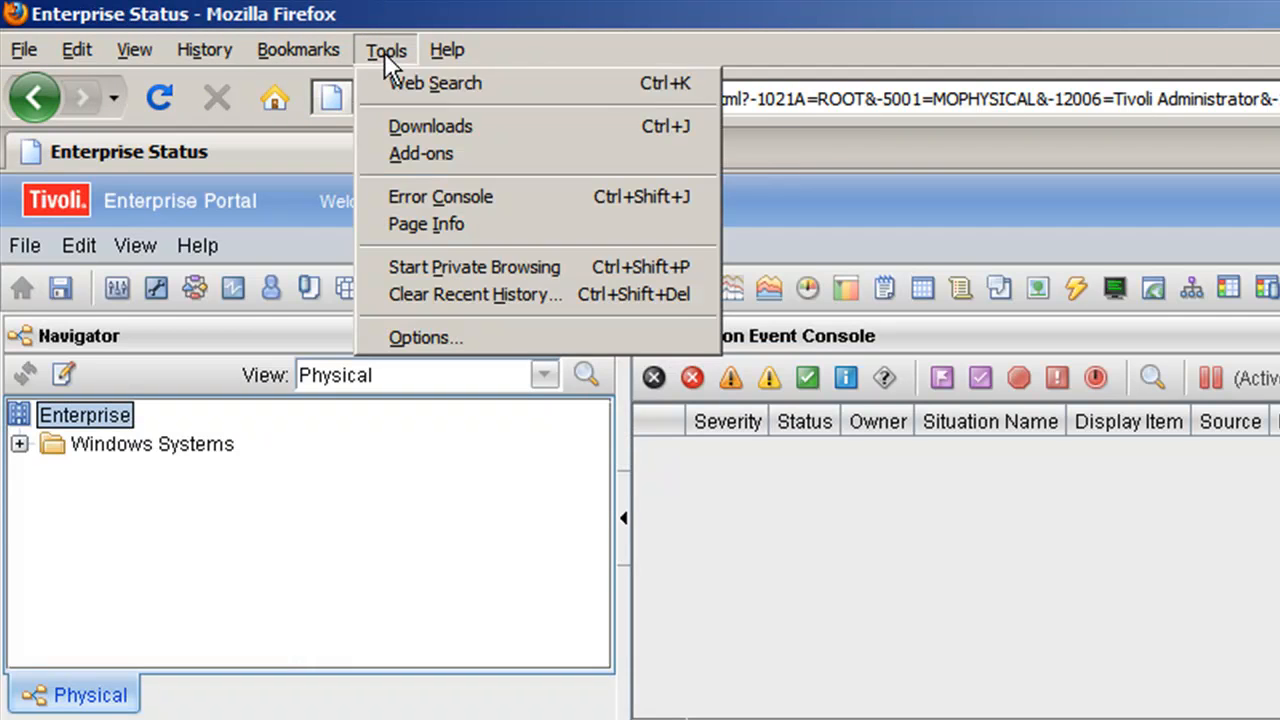
mouse_move(474, 268)
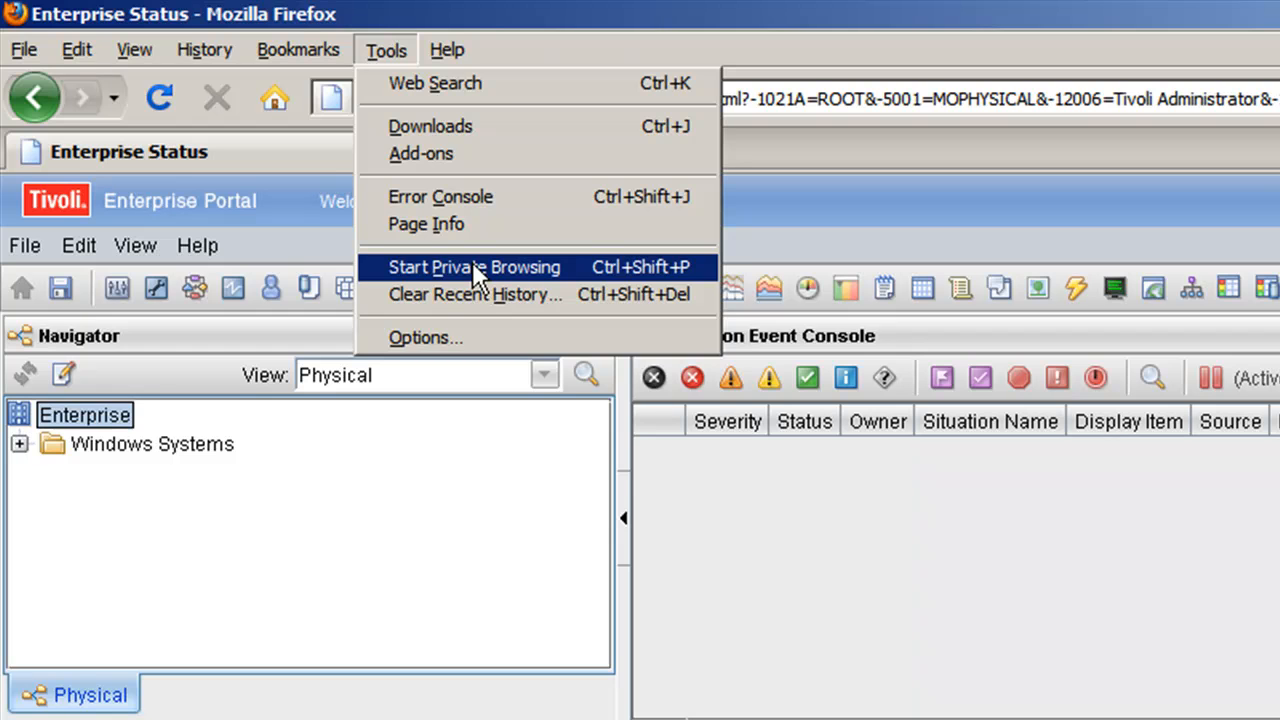
left_click(476, 292)
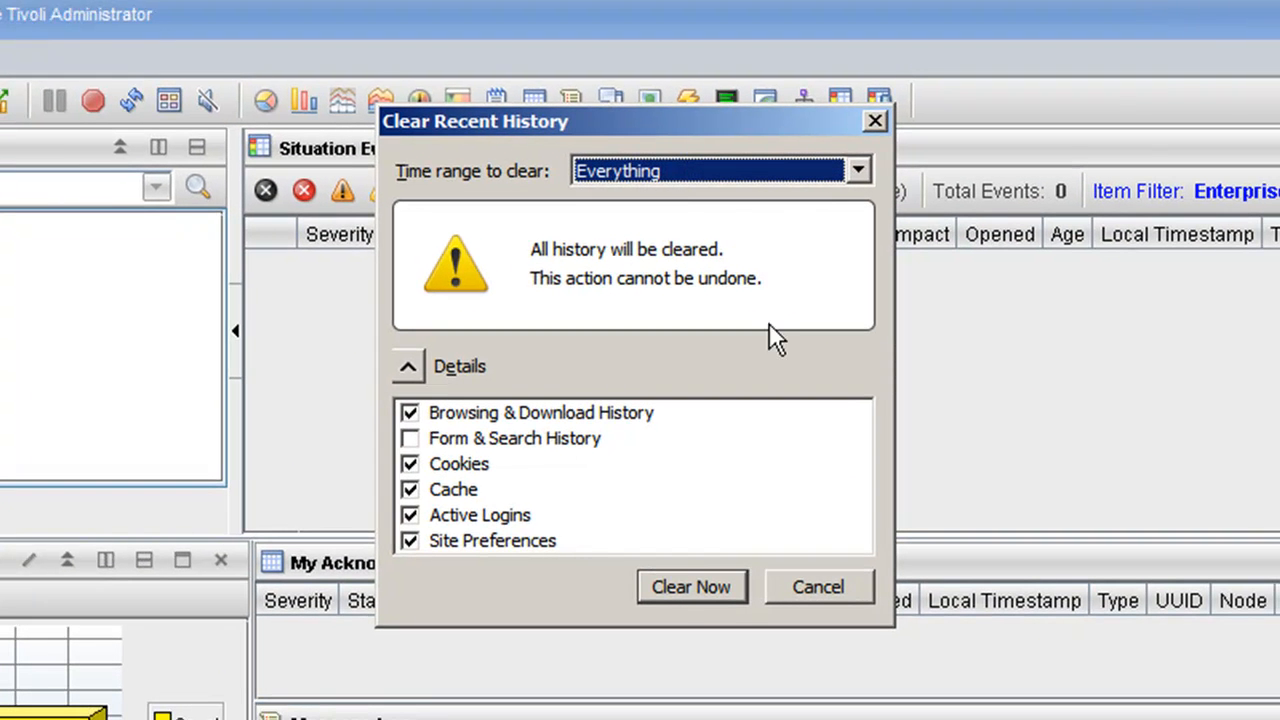
mouse_move(512, 522)
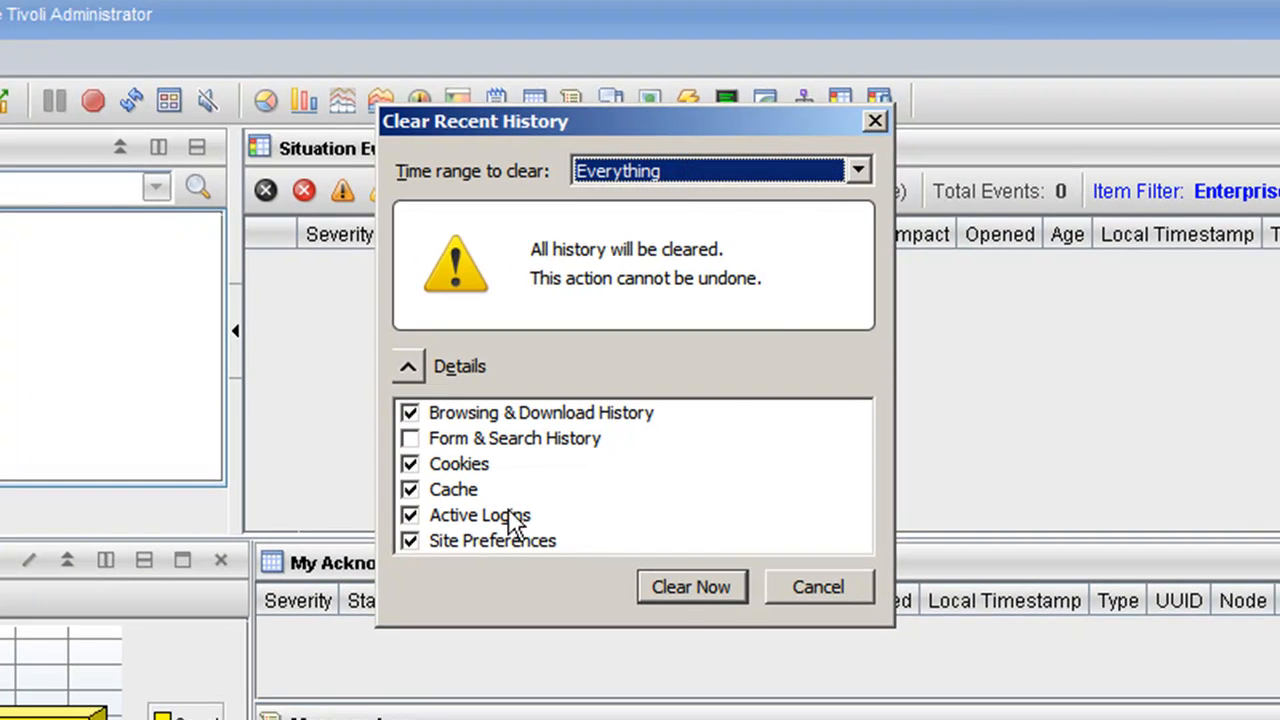
mouse_move(656, 590)
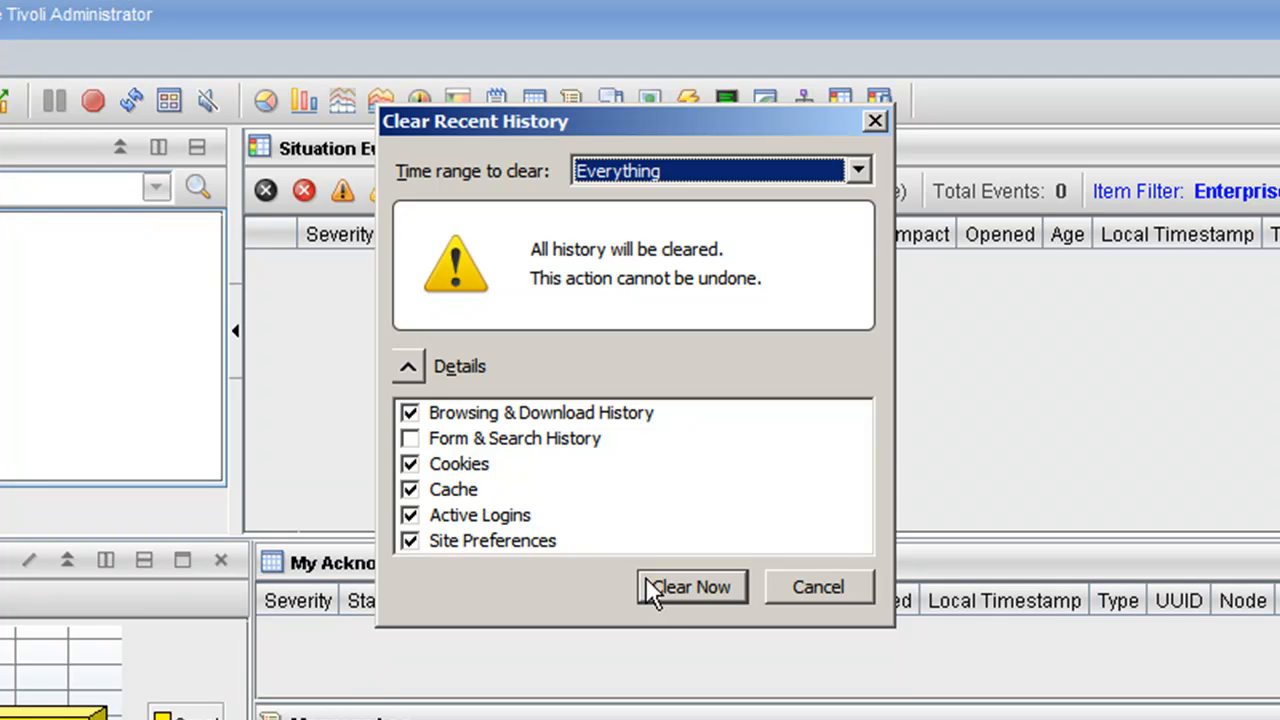
mouse_move(684, 600)
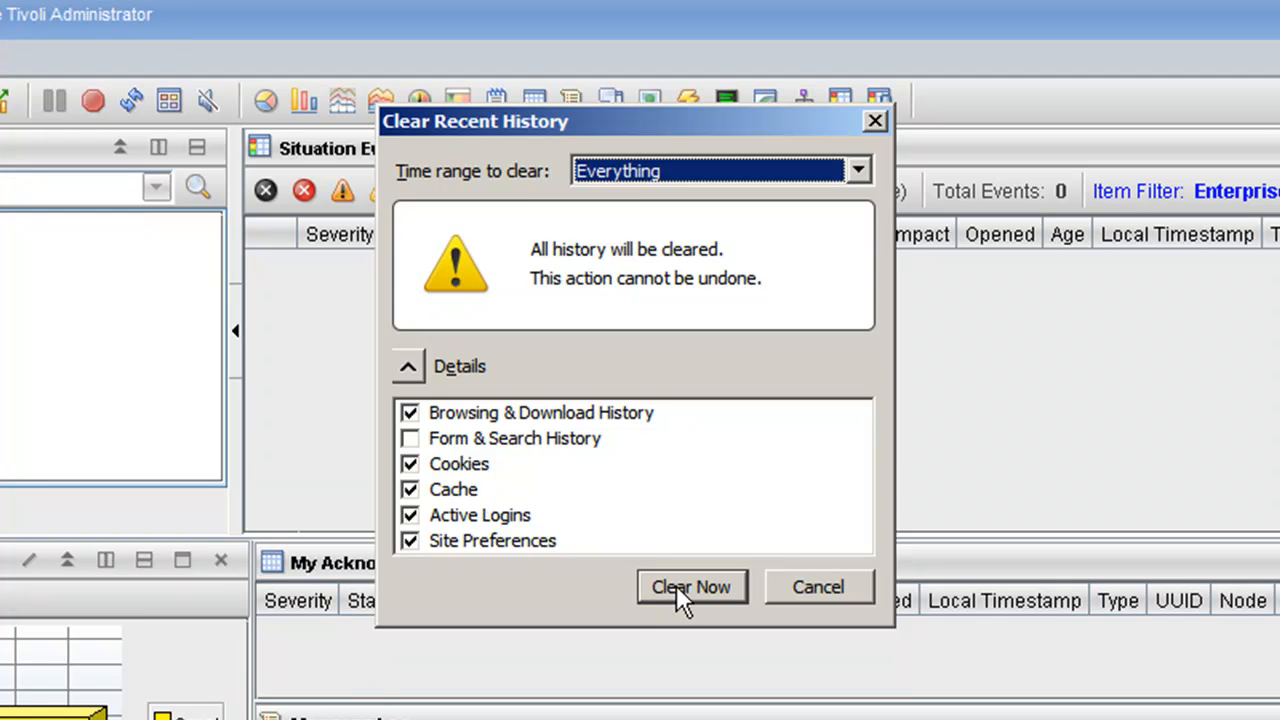
left_click(690, 588)
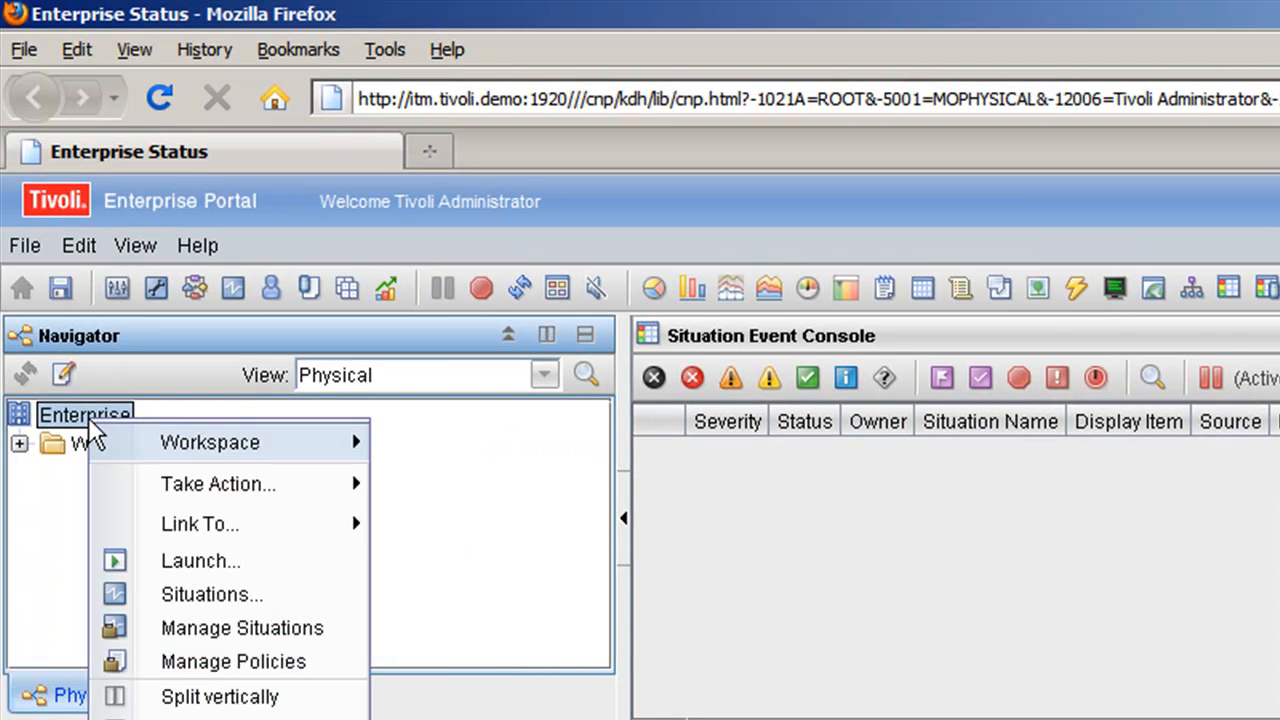
Bring up the launch definitions for Enterprise from the Navigator
left_click(200, 560)
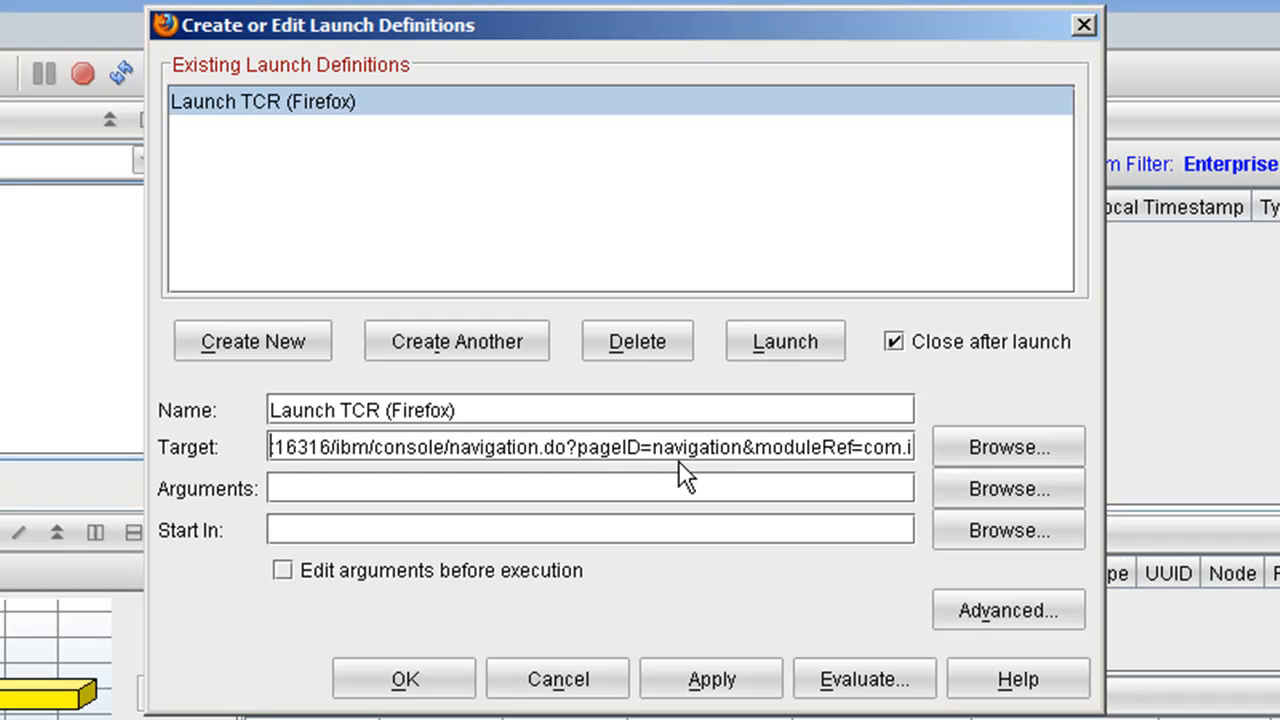
mouse_move(536, 470)
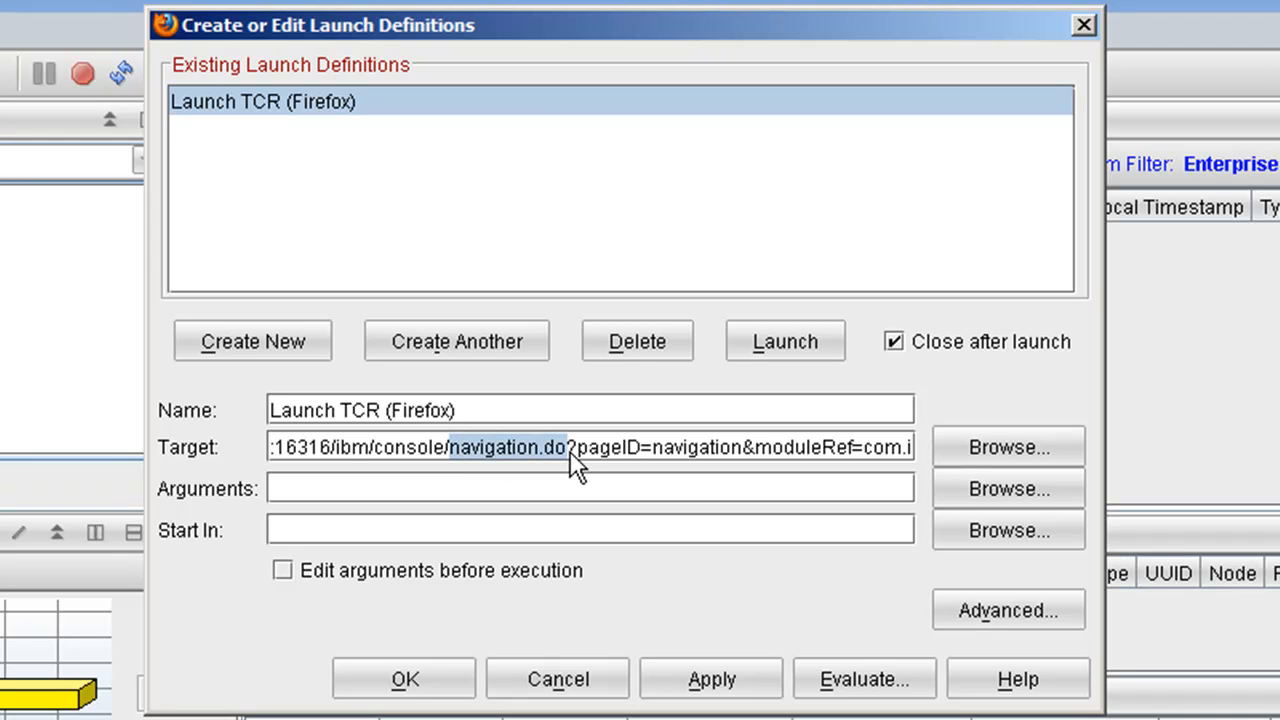
mouse_move(576, 486)
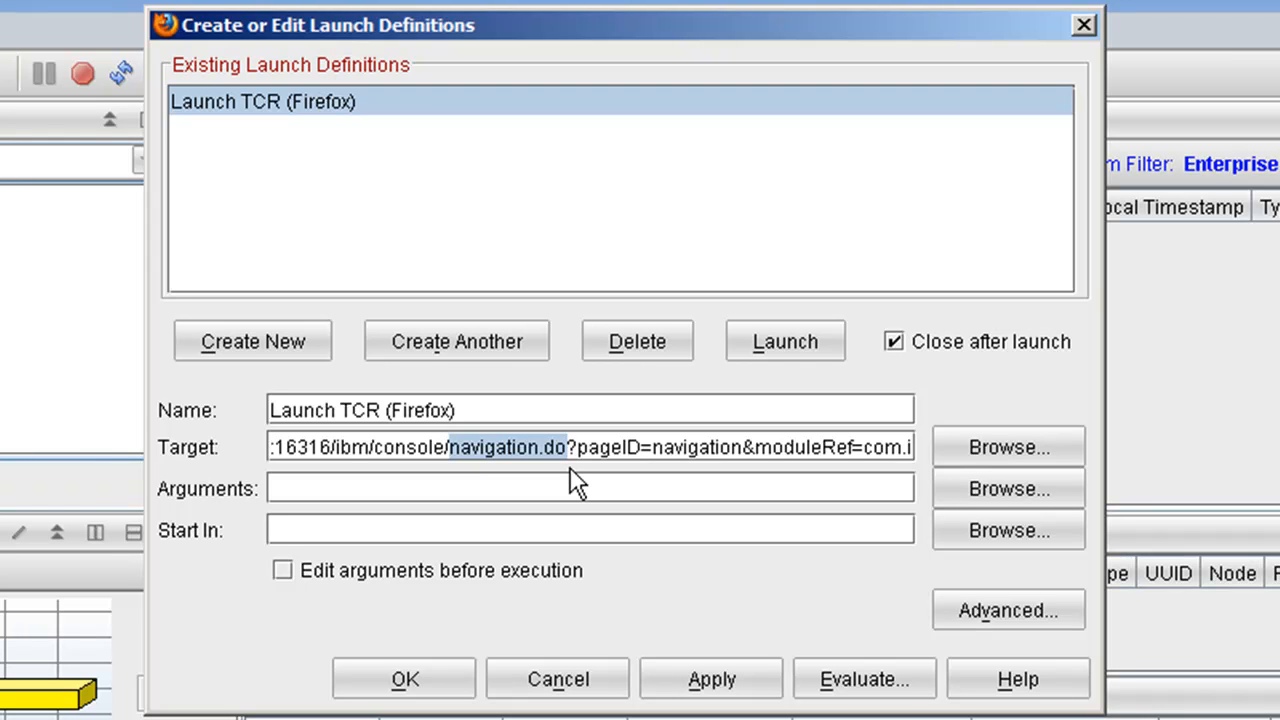
mouse_move(536, 464)
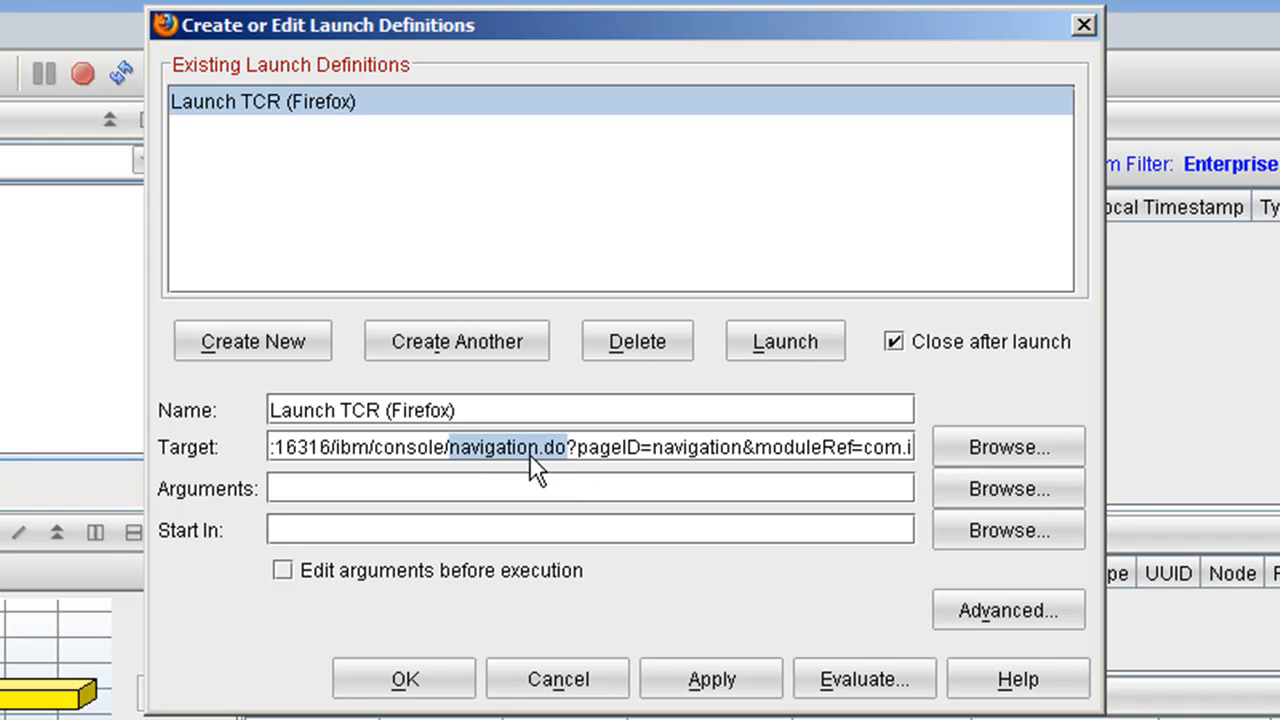
mouse_move(456, 464)
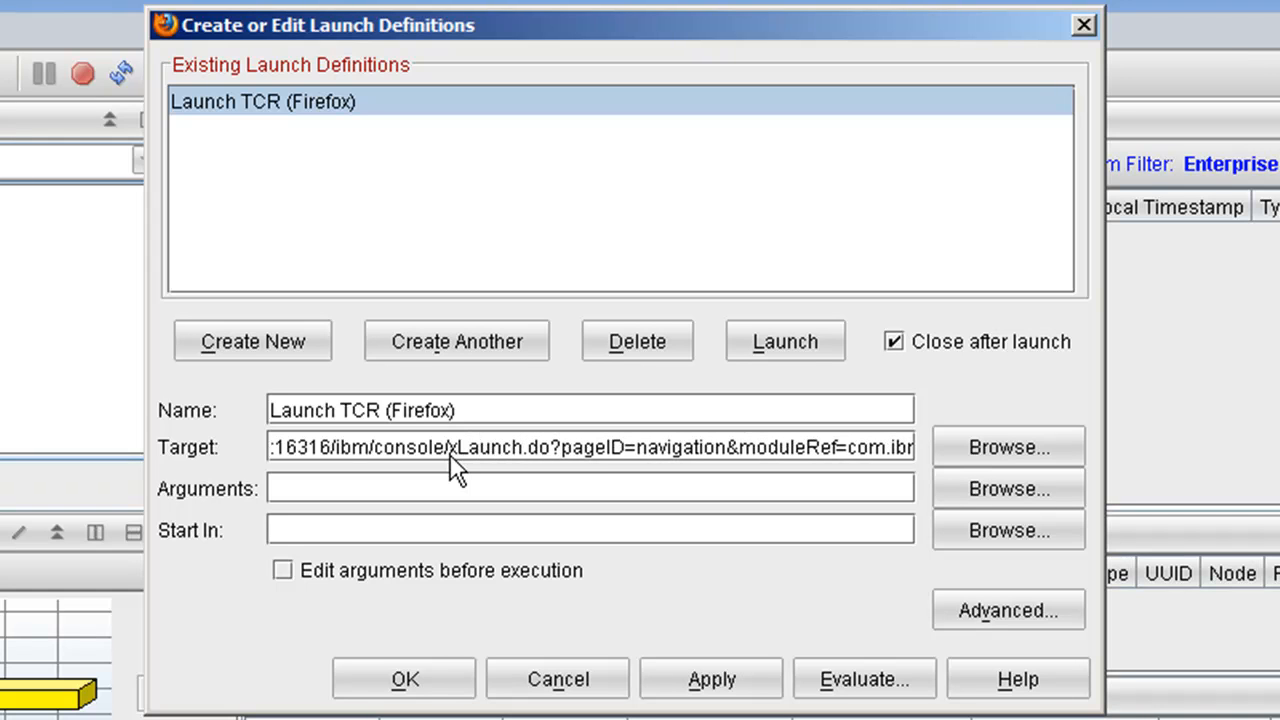
mouse_move(576, 462)
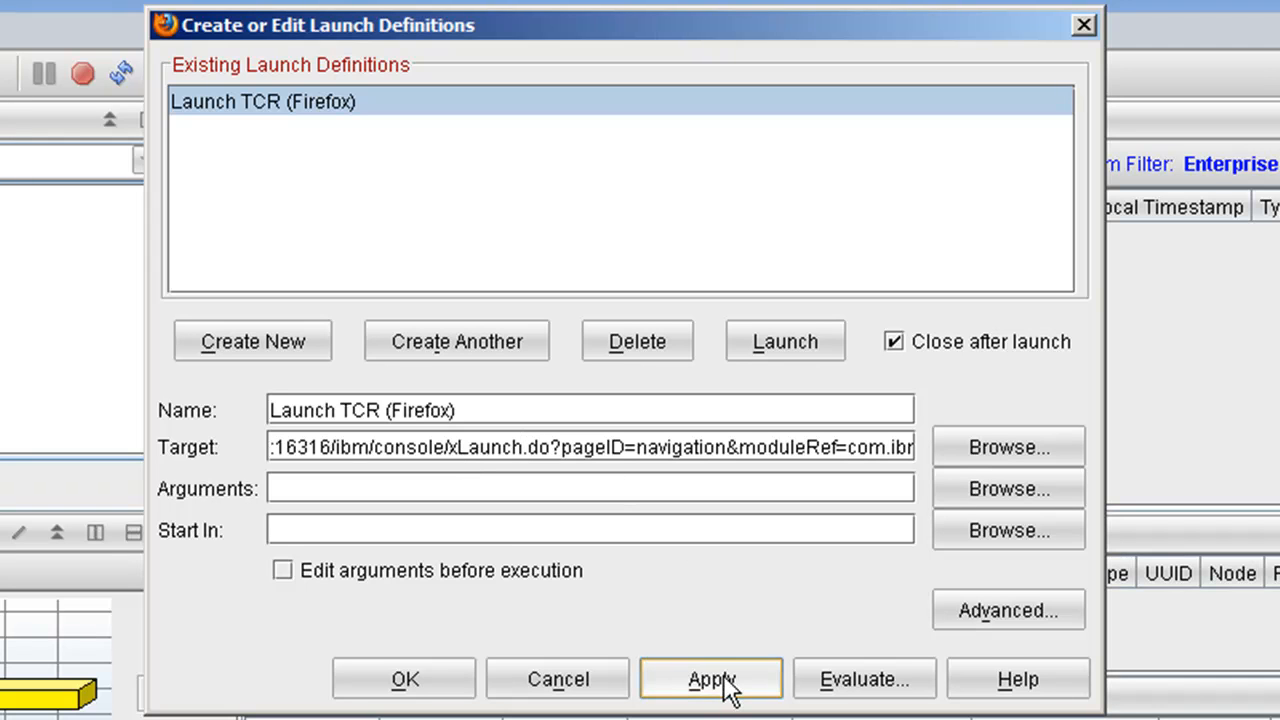
mouse_move(730, 598)
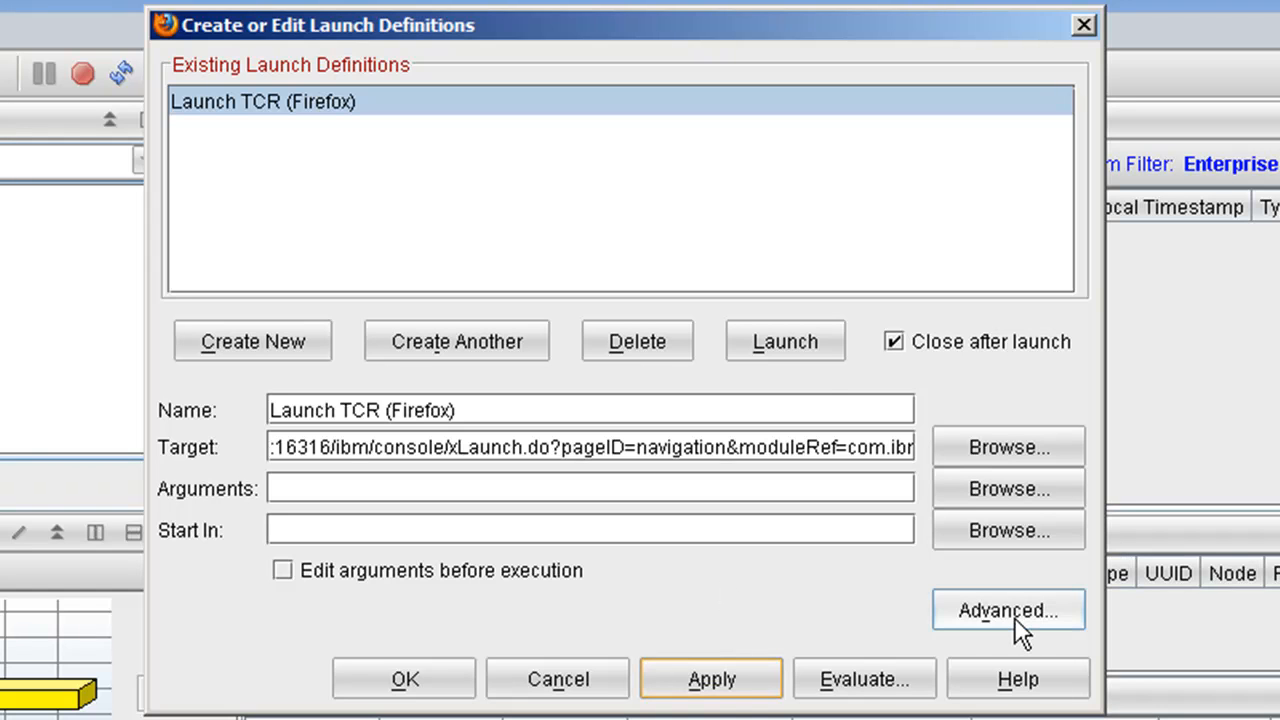
left_click(1008, 610)
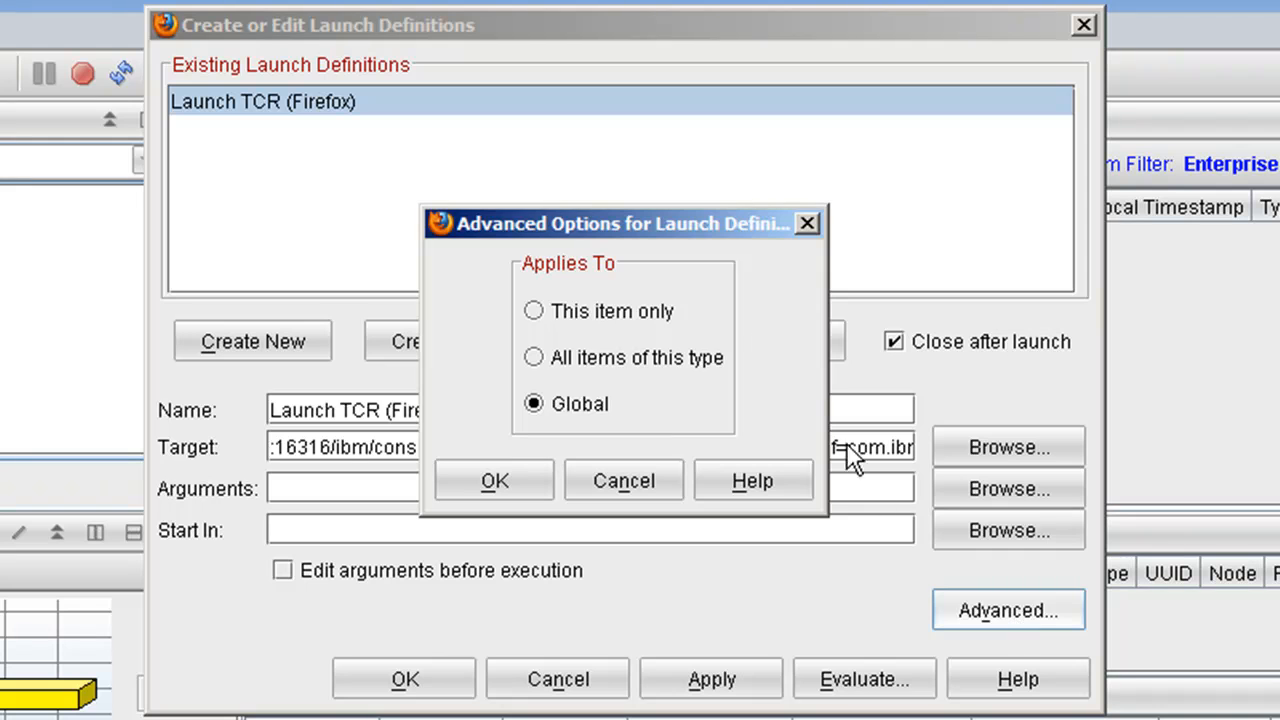
mouse_move(744, 336)
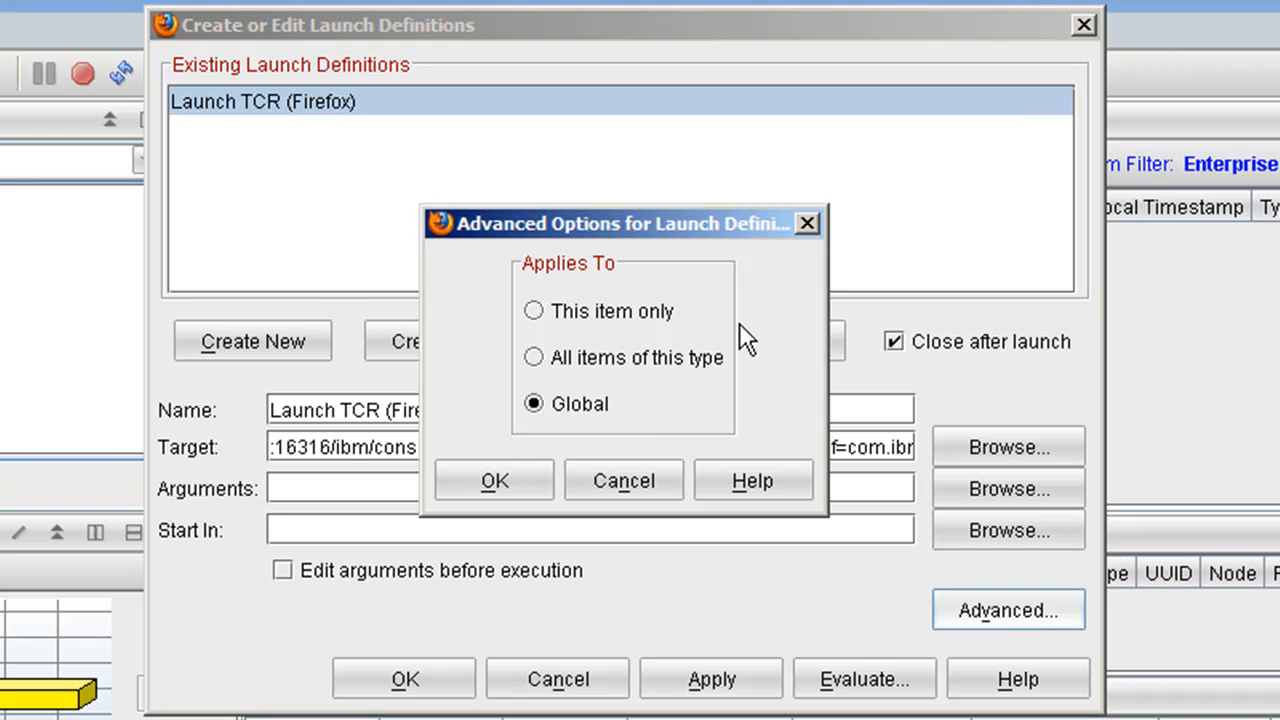
mouse_move(640, 340)
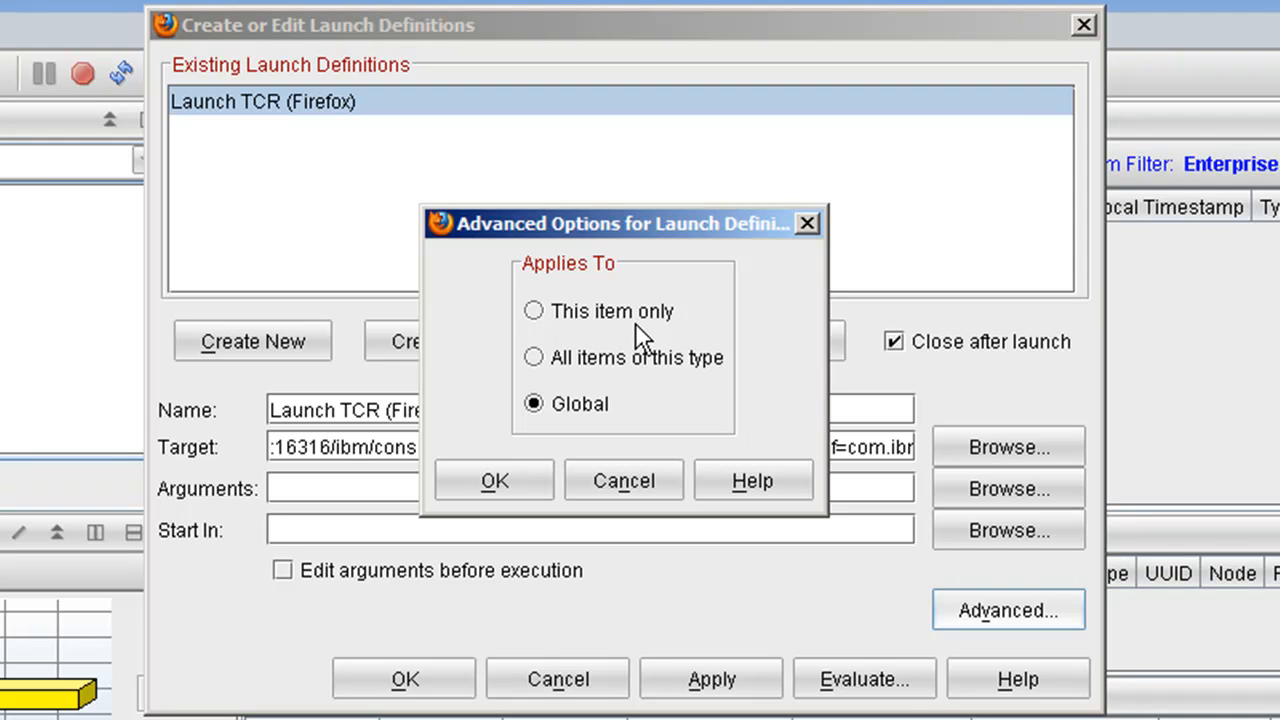
mouse_move(776, 336)
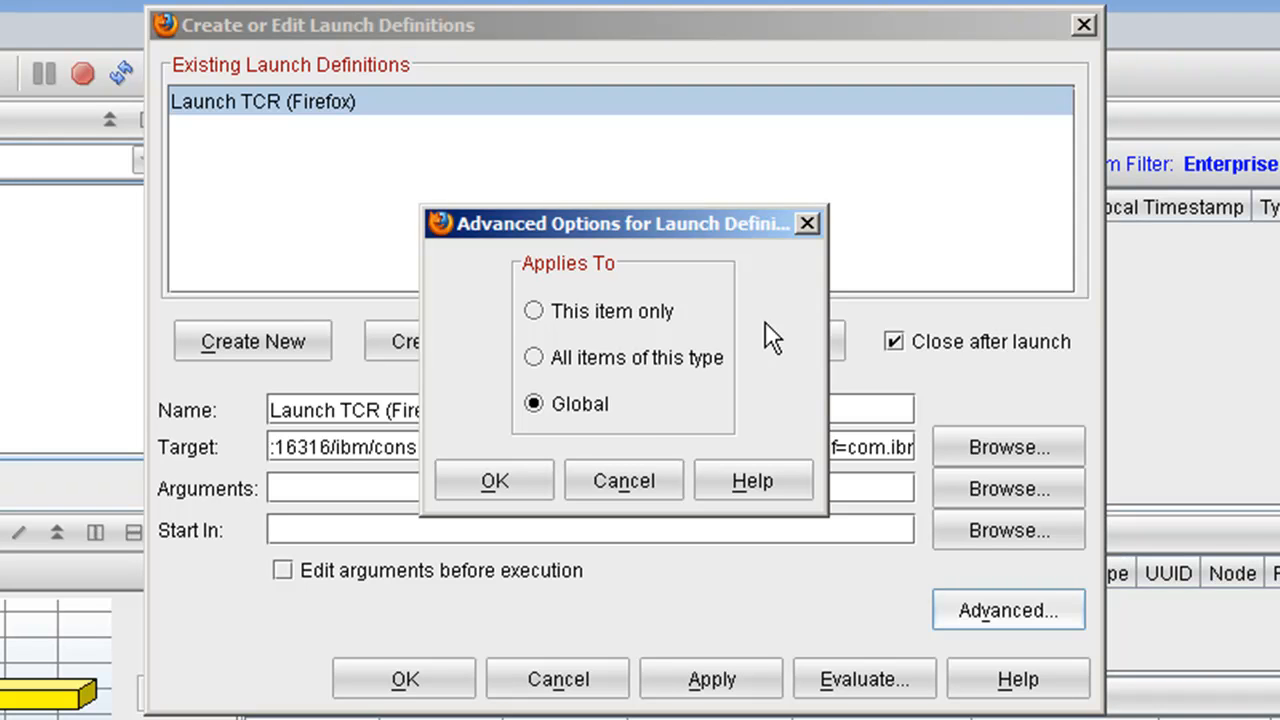
mouse_move(668, 388)
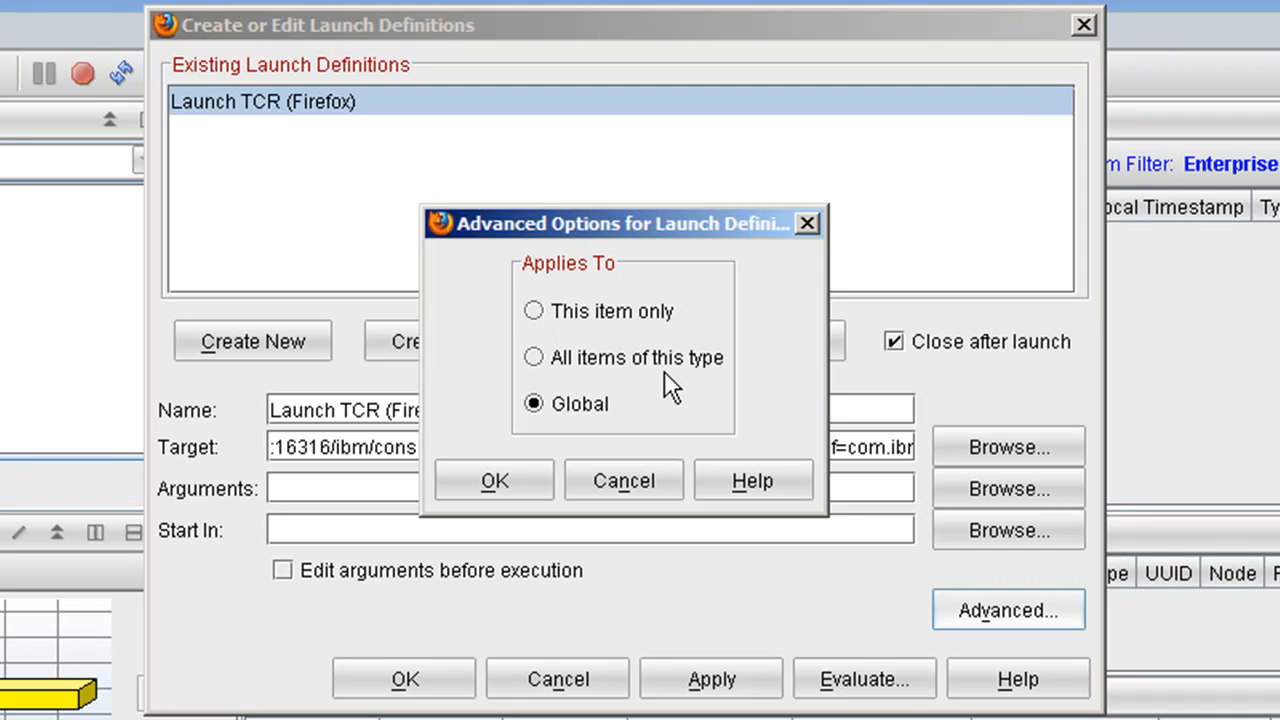
mouse_move(660, 396)
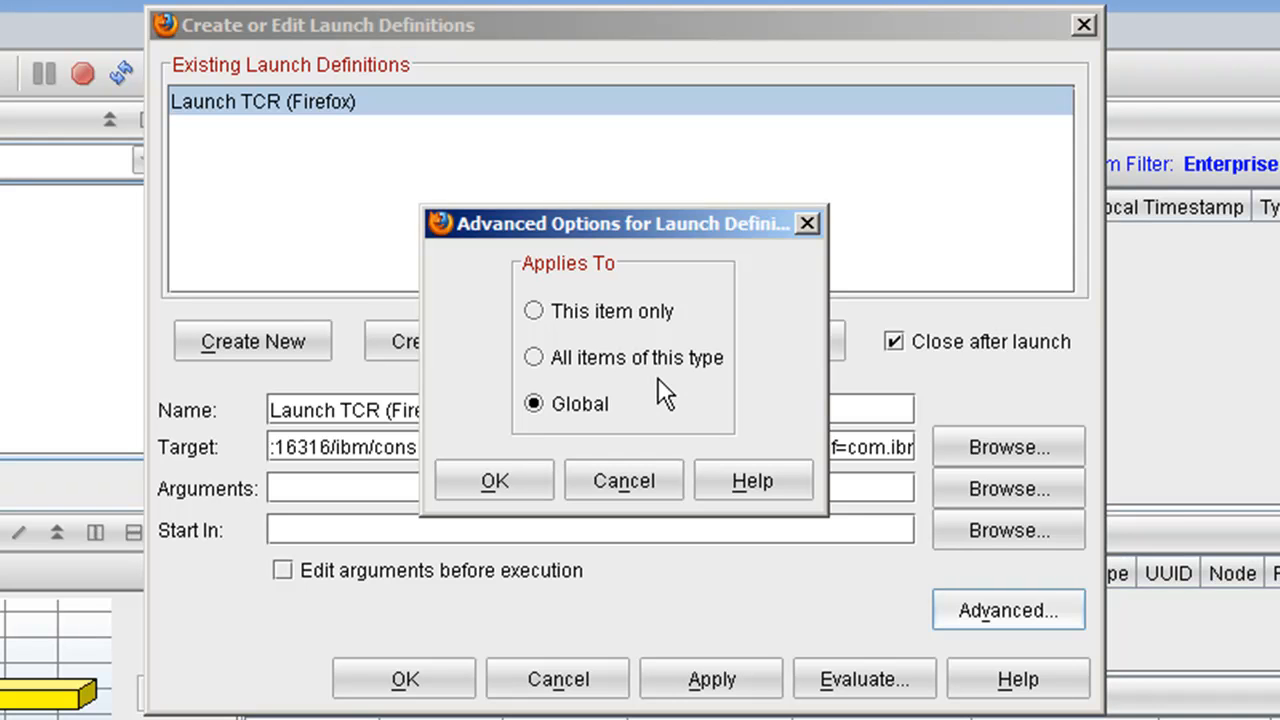
left_click(492, 480)
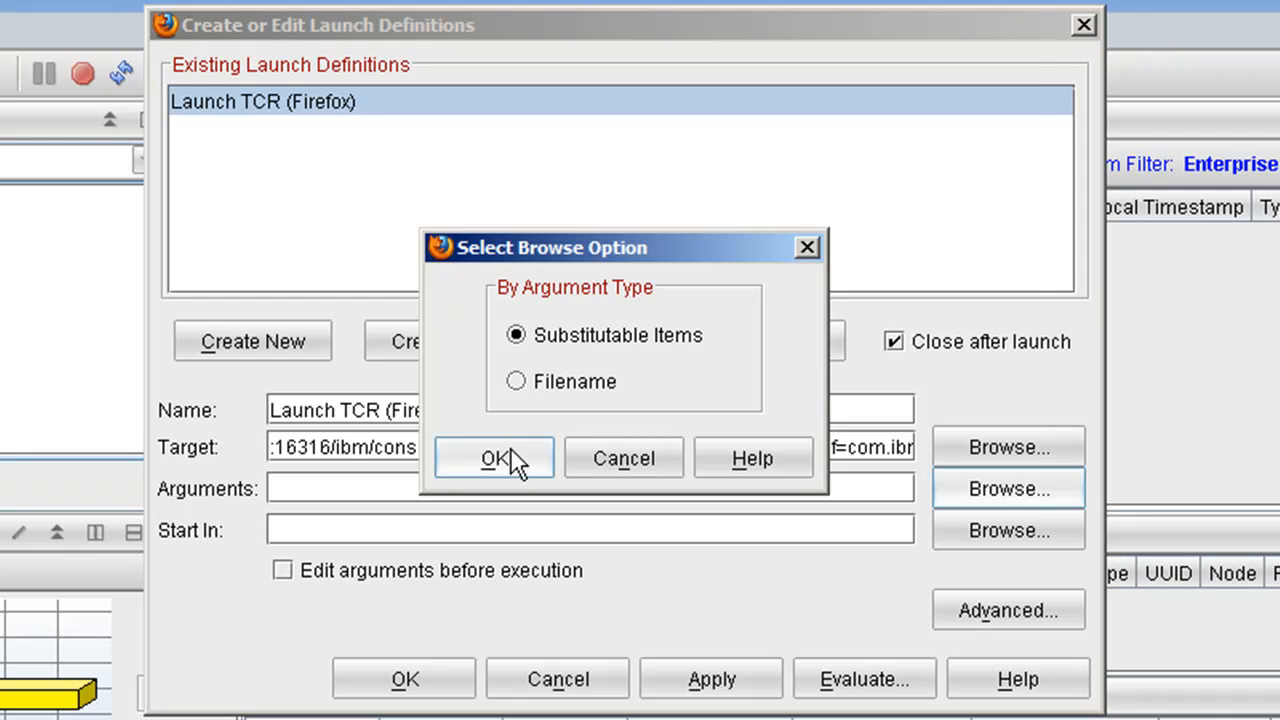
left_click(492, 458)
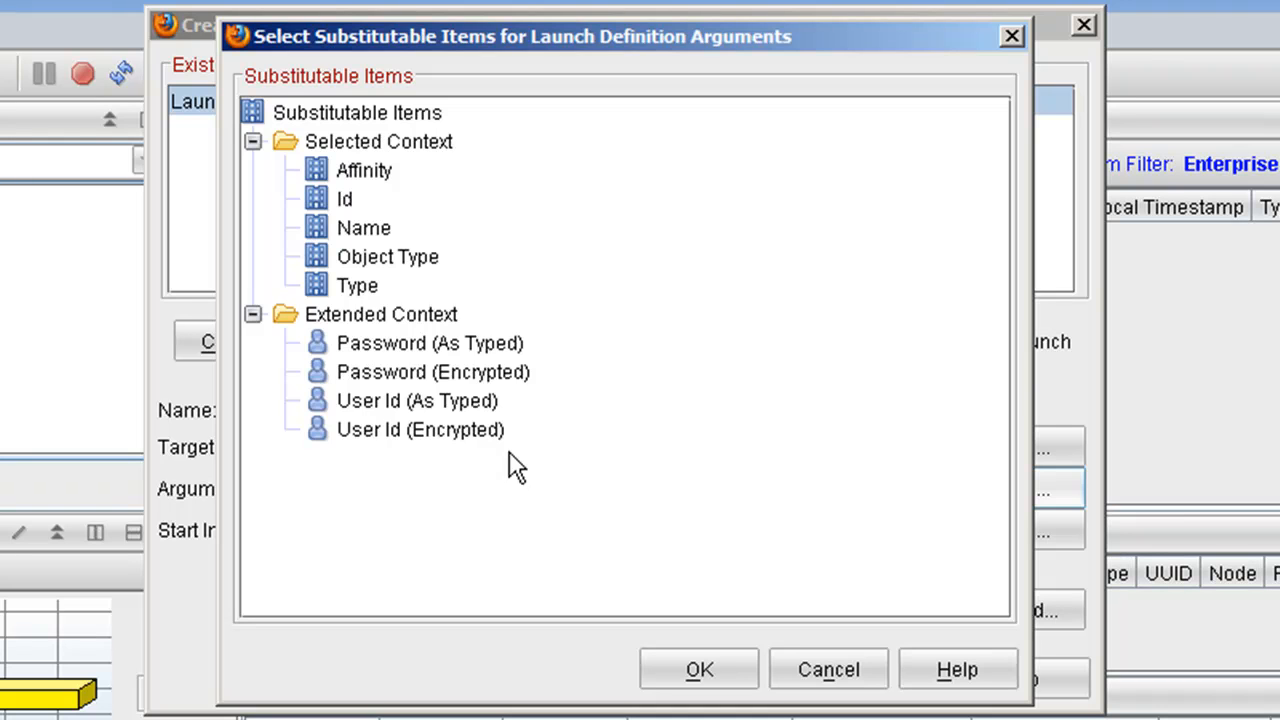
mouse_move(464, 310)
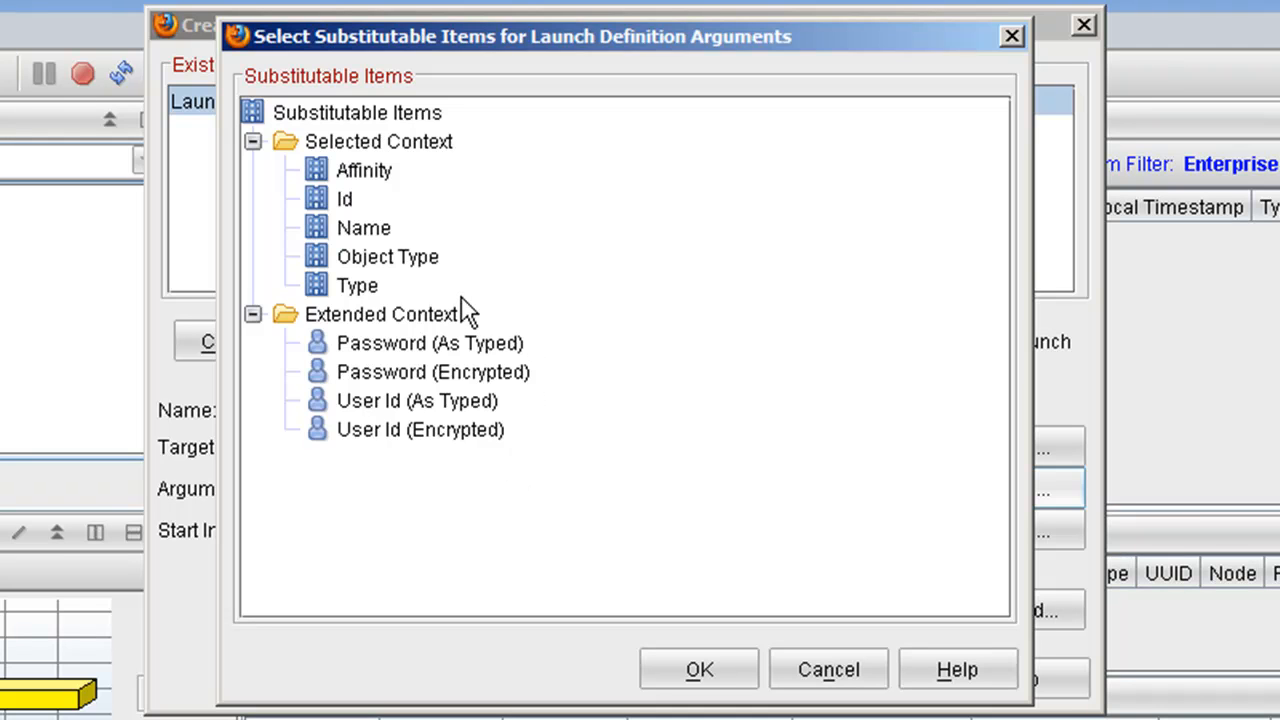
mouse_move(444, 292)
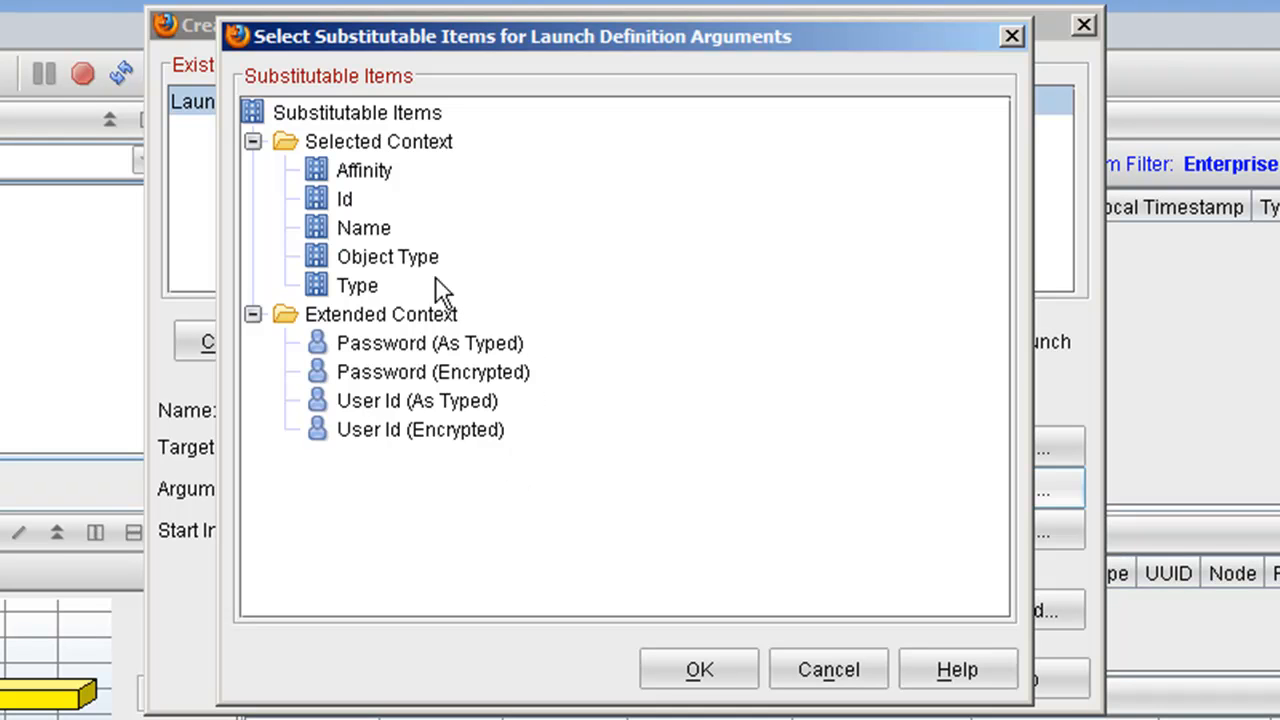
left_click(388, 256)
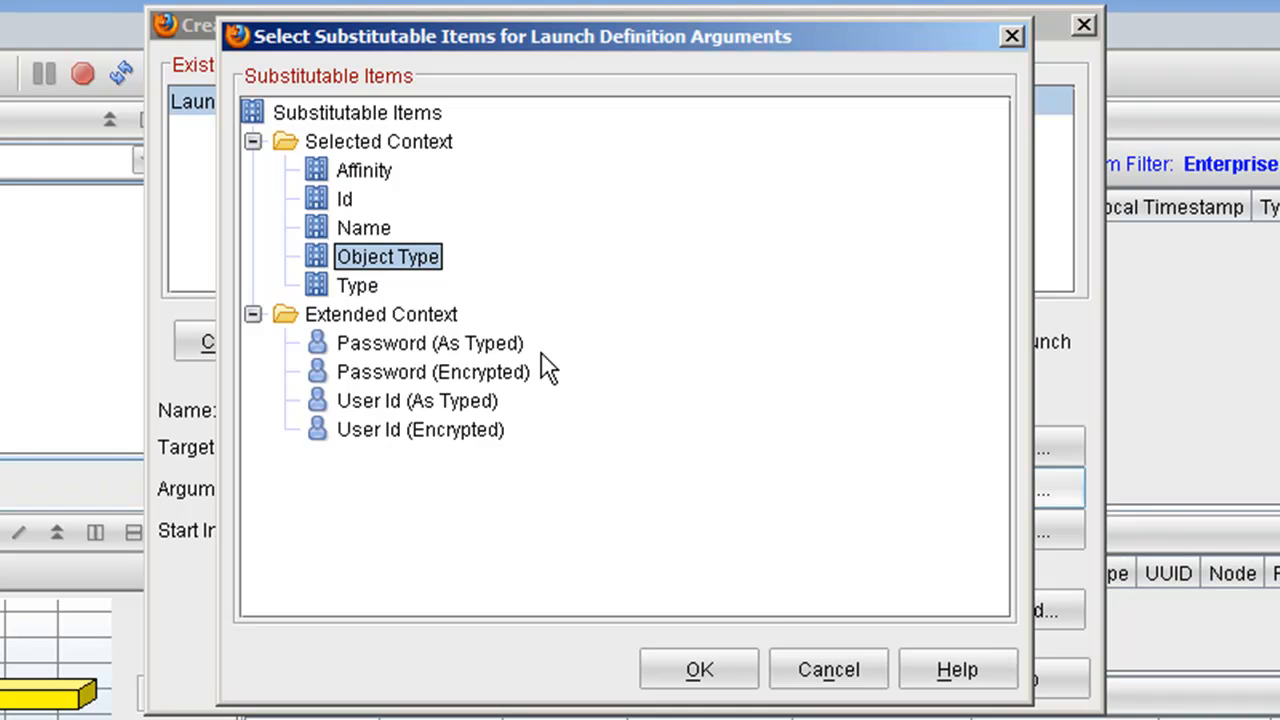
mouse_move(780, 618)
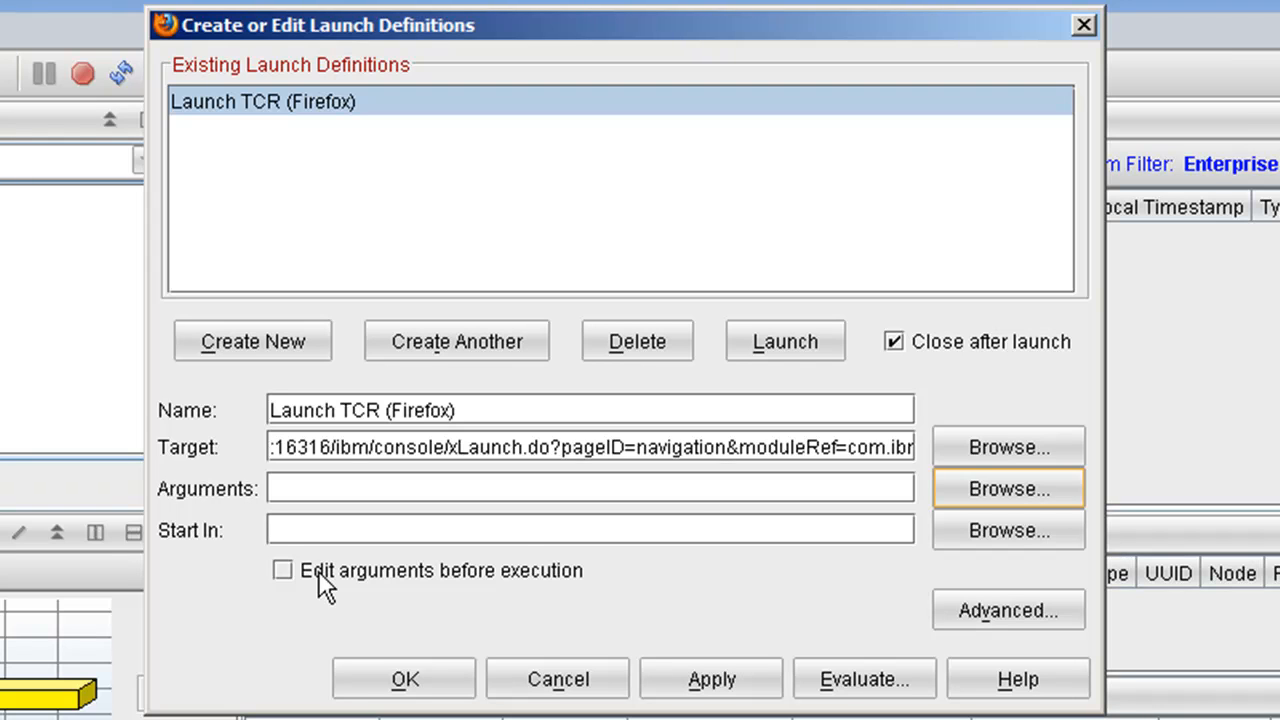
mouse_move(990, 364)
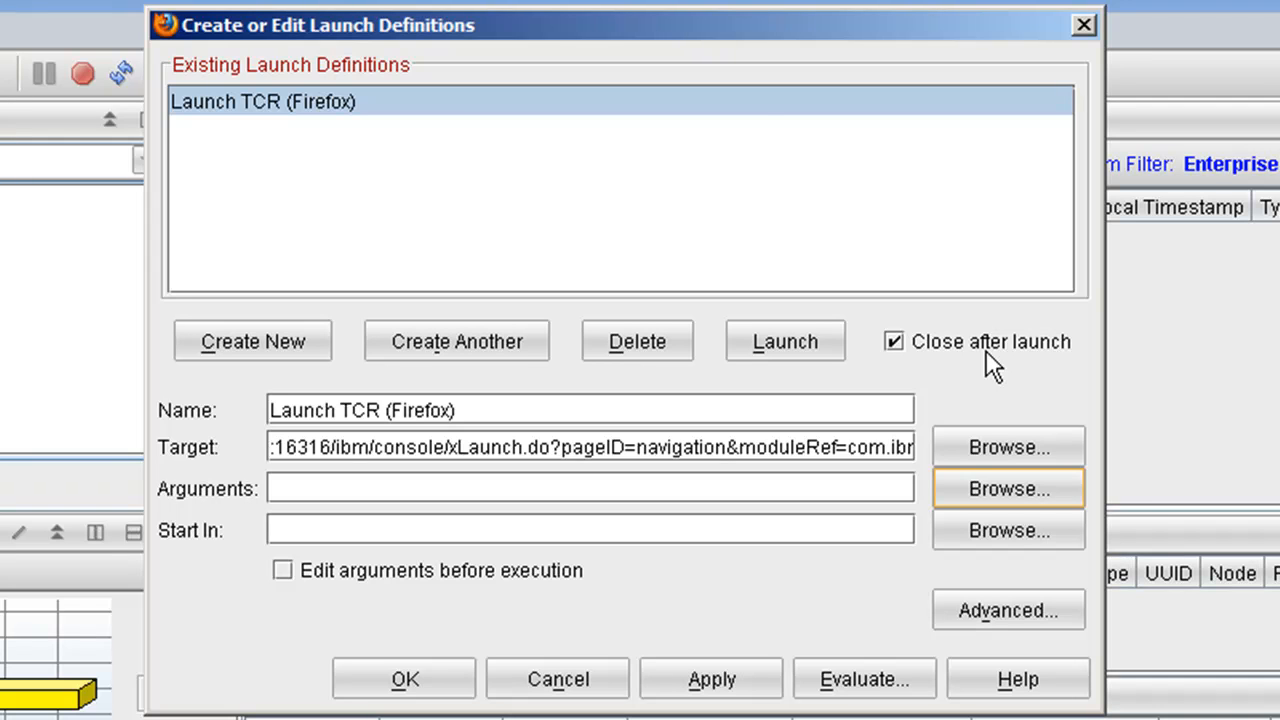
mouse_move(524, 30)
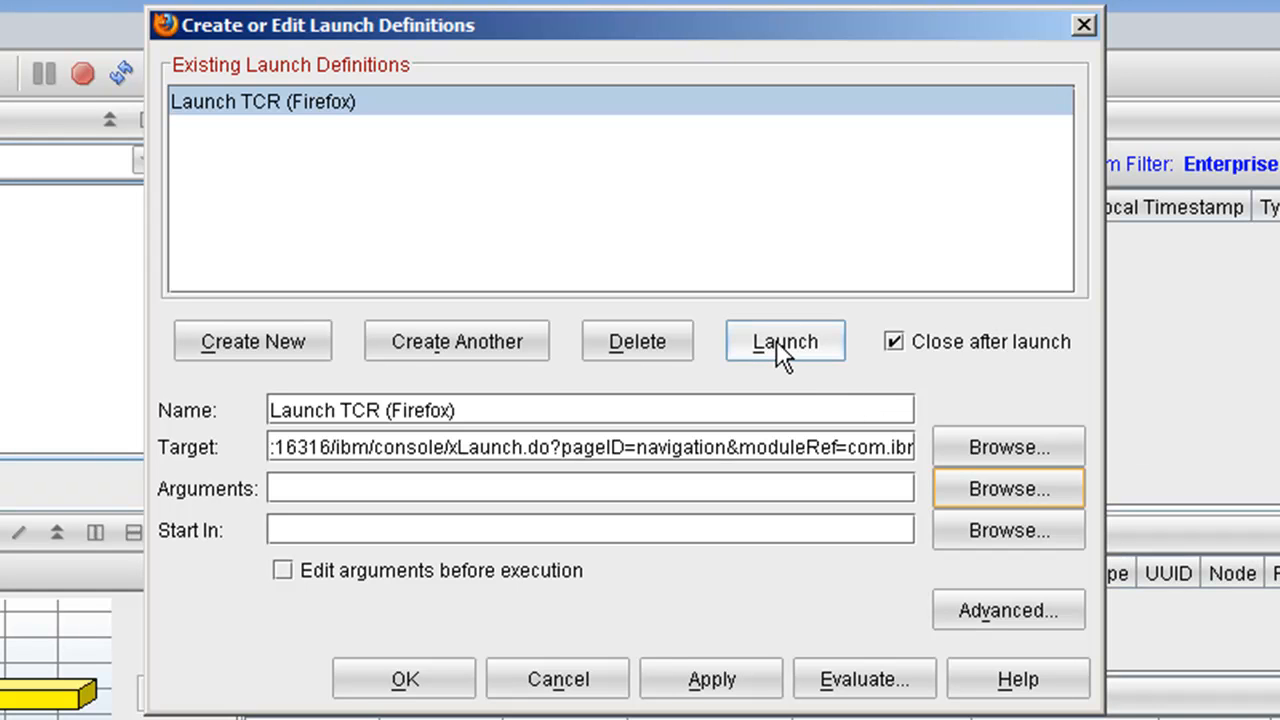
Launch the edited Launch TCR (Firefox) definition, saving it when prompted
left_click(784, 340)
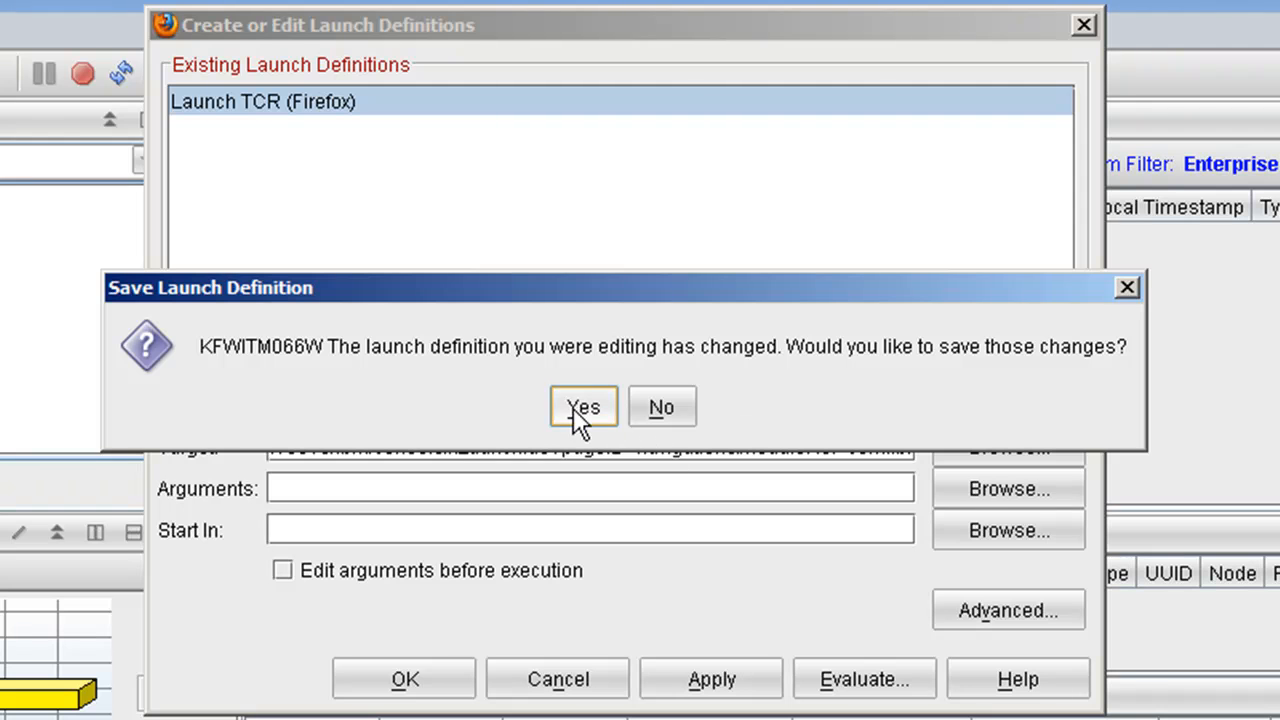
left_click(584, 408)
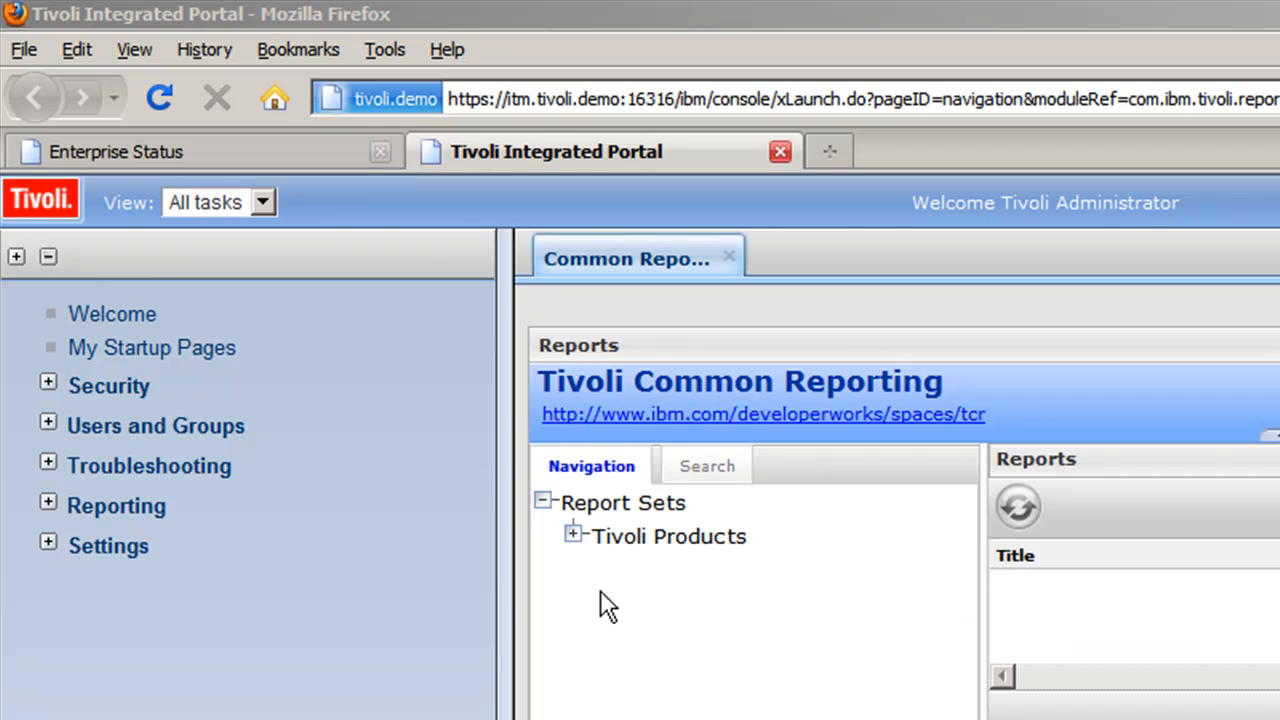
mouse_move(404, 490)
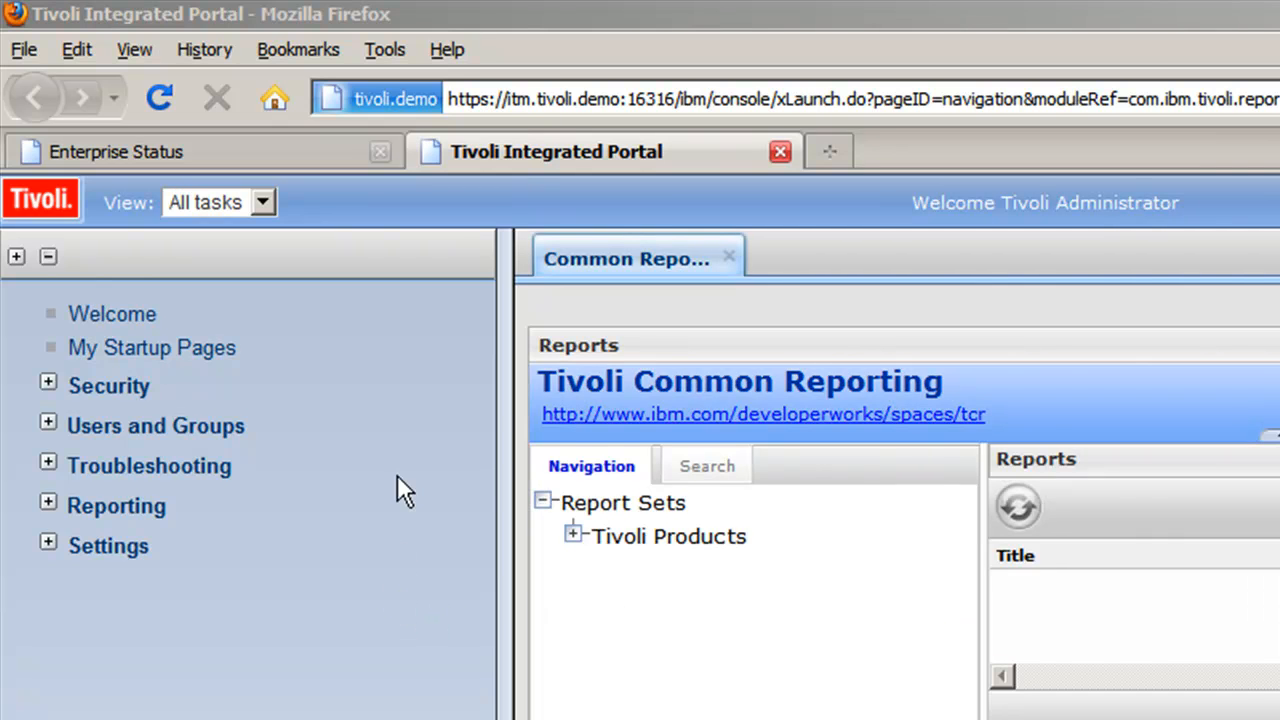